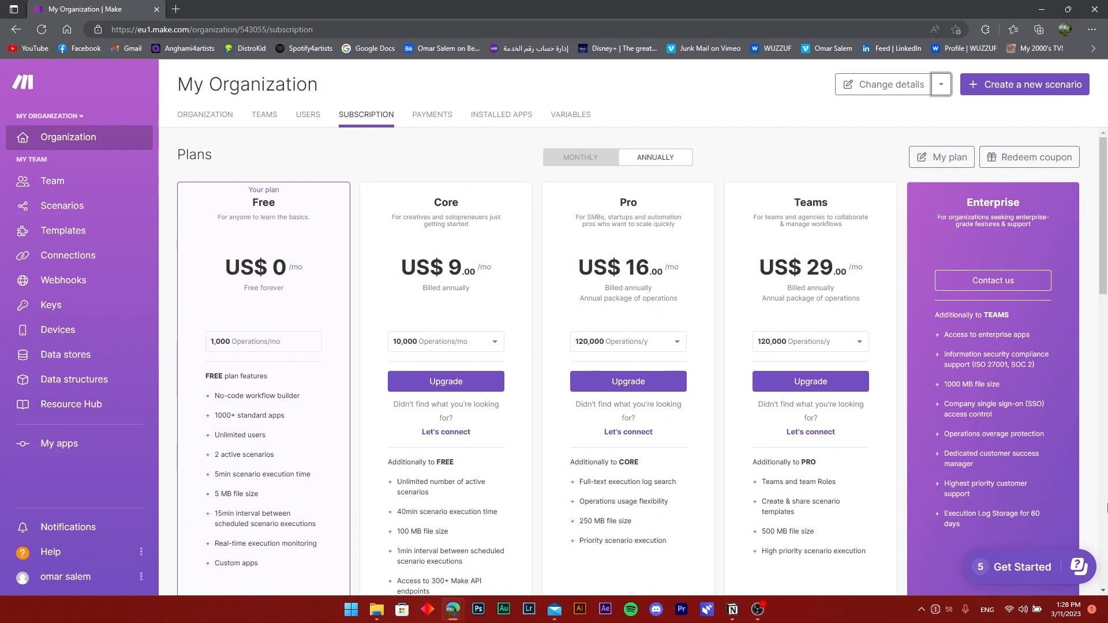
{"action": "mouse_move", "coordinate": [123, 92]}
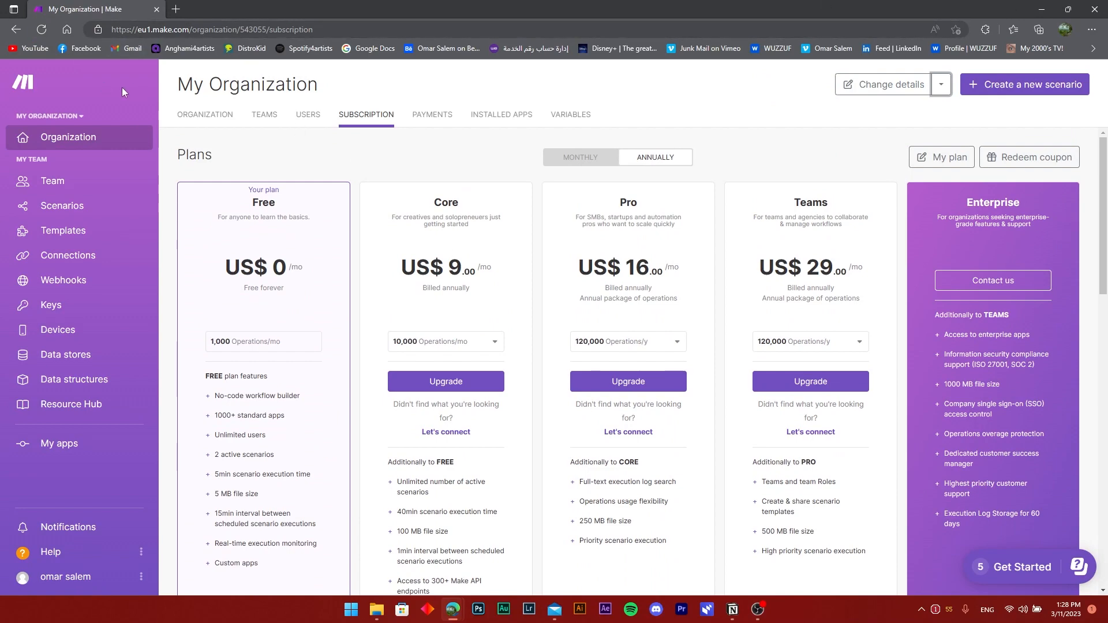
Start a new scenario with a Notion 'Create a Database' module, leaving the connection unset
{"action": "scroll", "scroll_direction": "down", "scroll_amount": 3}
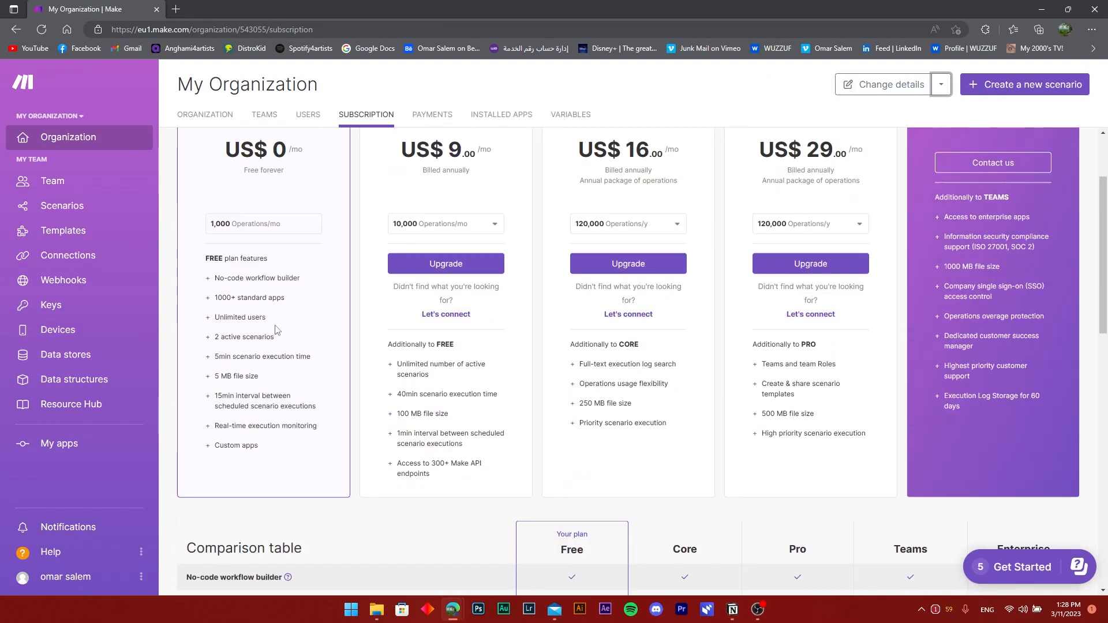
{"action": "scroll", "scroll_direction": "up", "scroll_amount": 3}
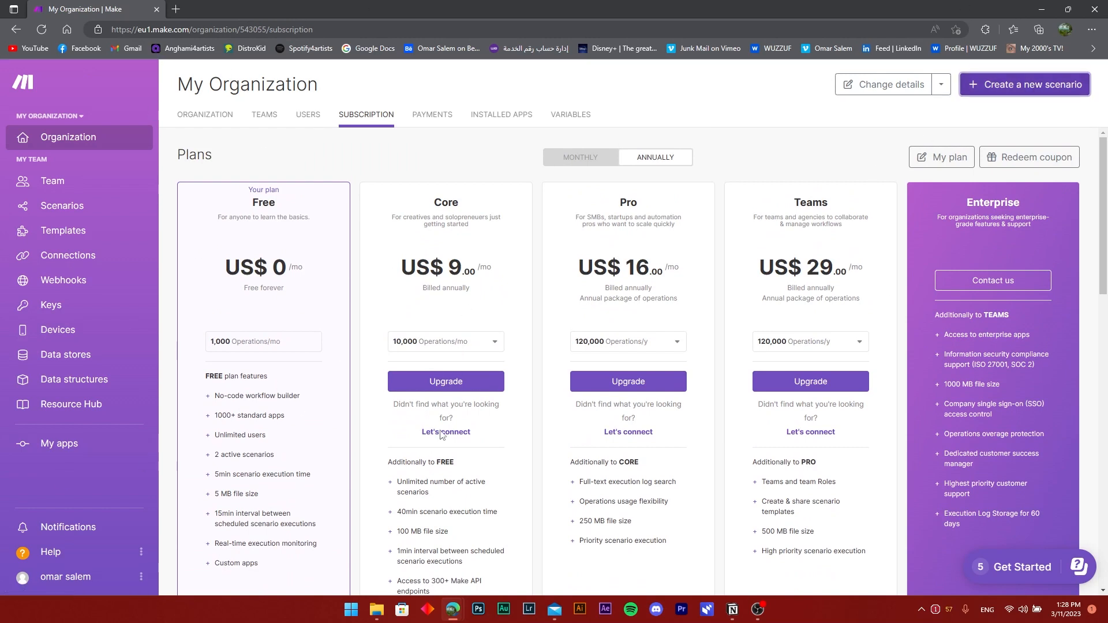
{"action": "left_click", "coordinate": [1024, 84]}
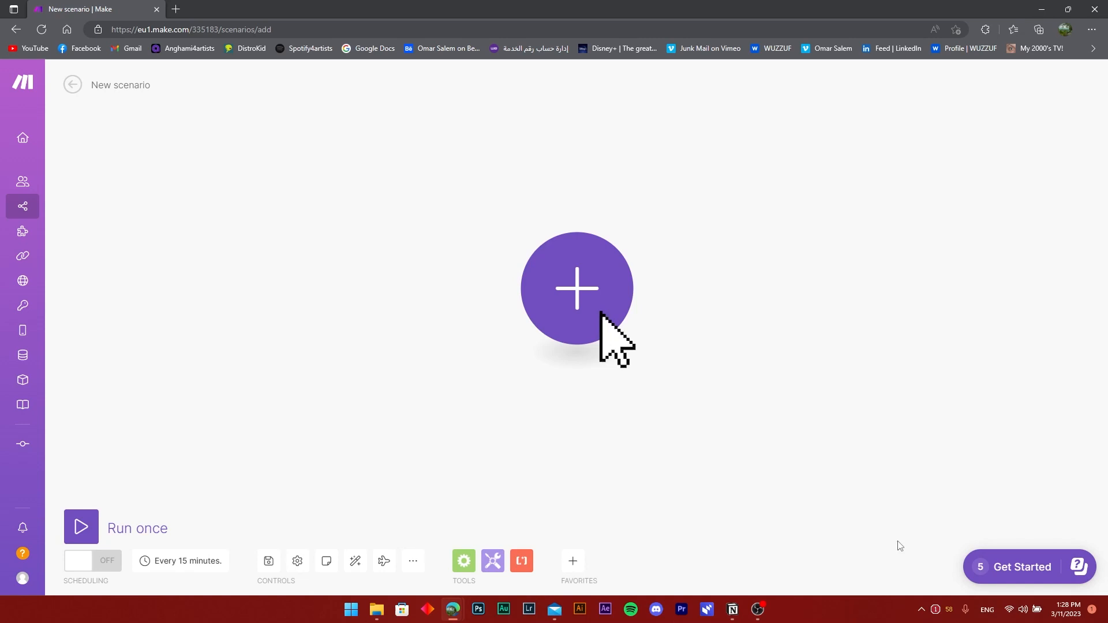
{"action": "left_click", "coordinate": [577, 289]}
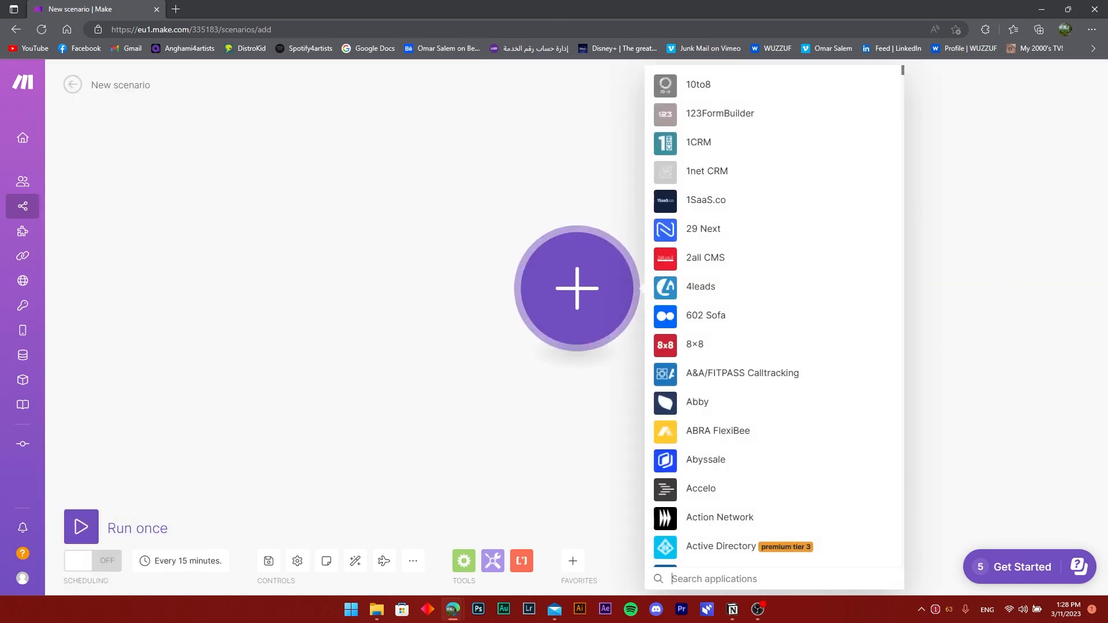
{"action": "type", "text": "notio"}
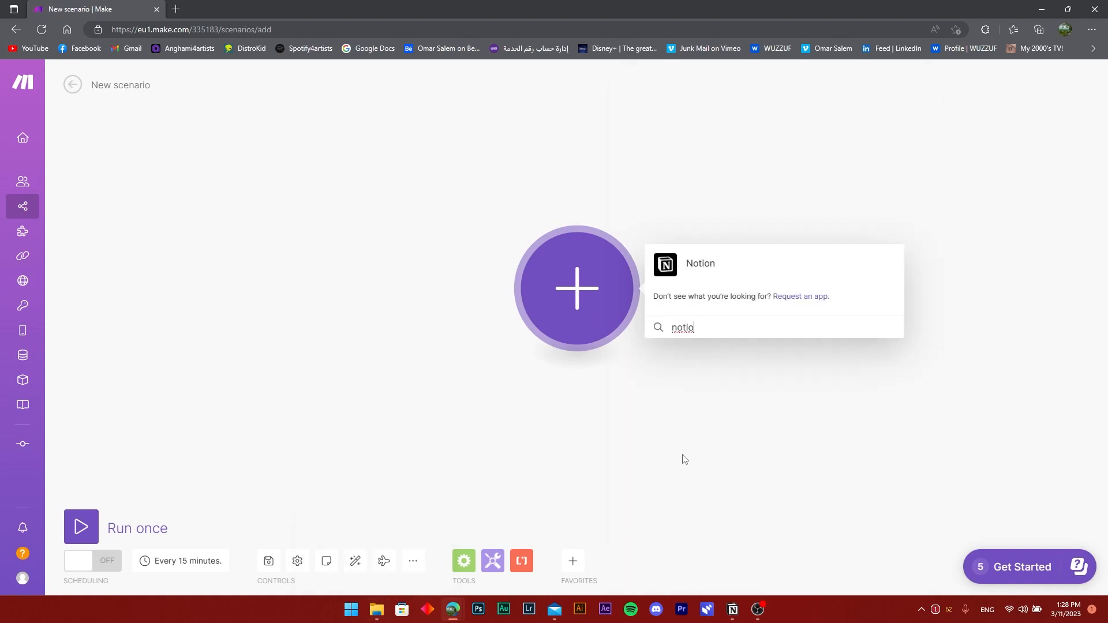
{"action": "left_click", "coordinate": [699, 263]}
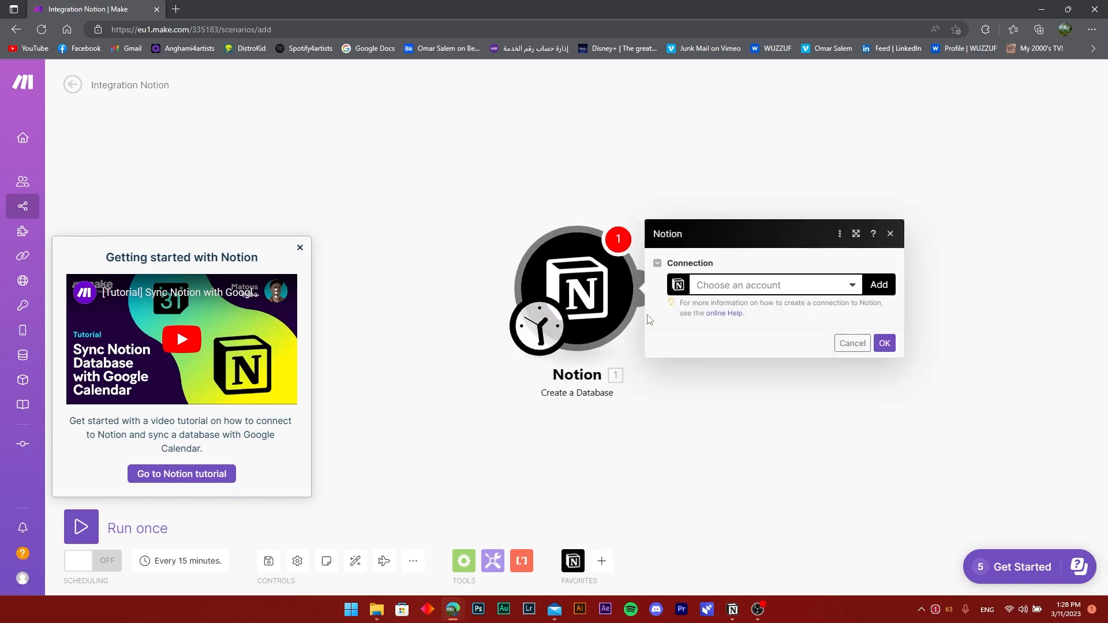
{"action": "left_click", "coordinate": [852, 343]}
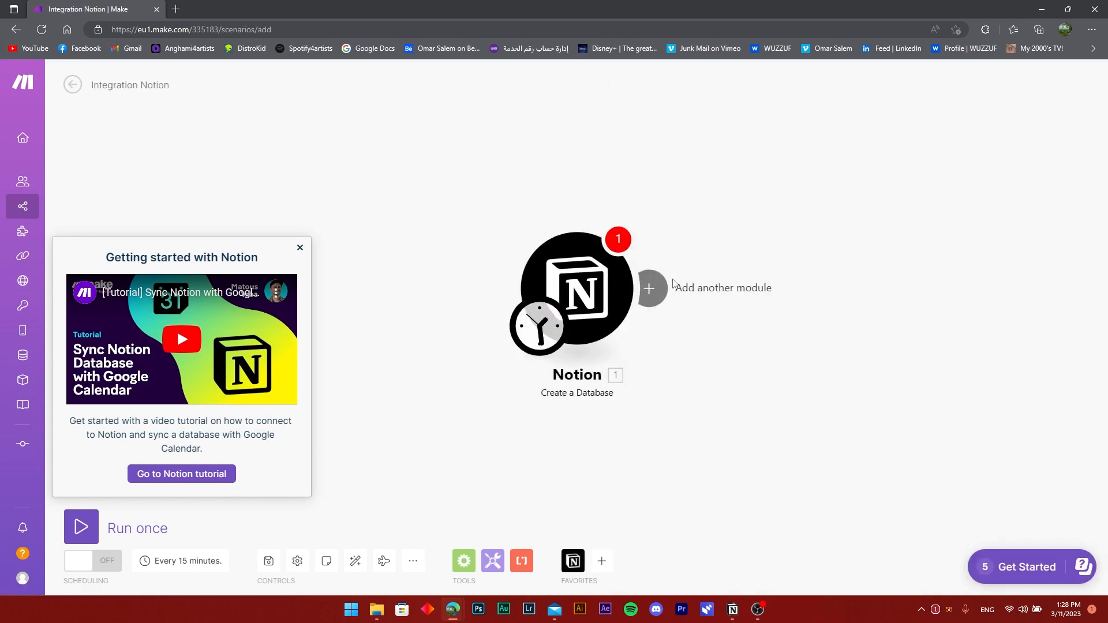
Add a Microsoft To Do 'Create a List' module after the Notion module
{"action": "left_click", "coordinate": [650, 288]}
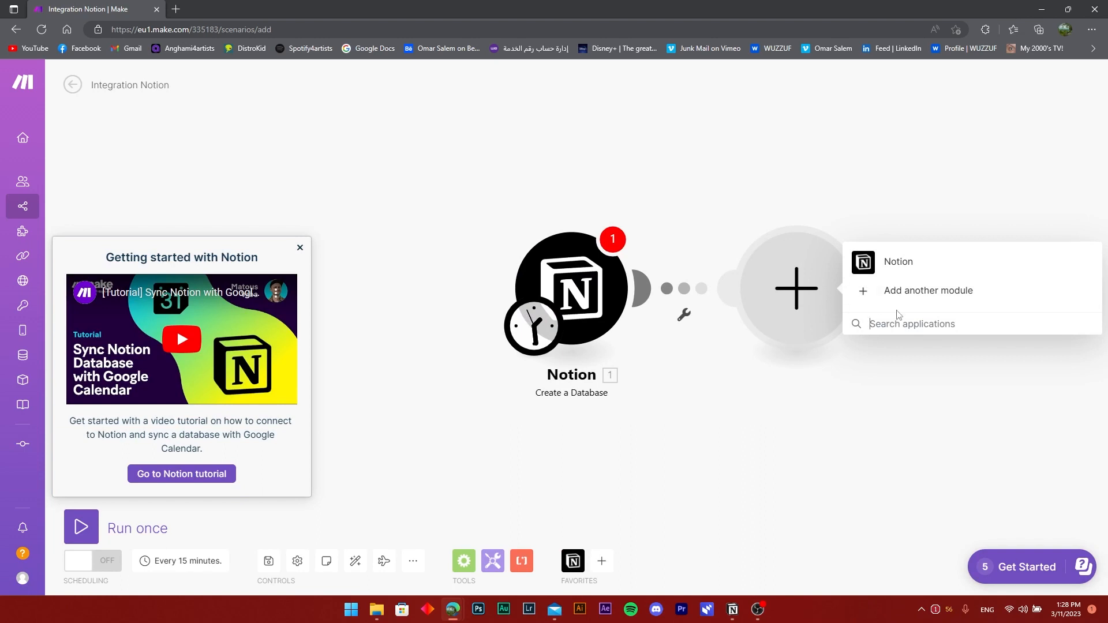
{"action": "type", "text": "microso"}
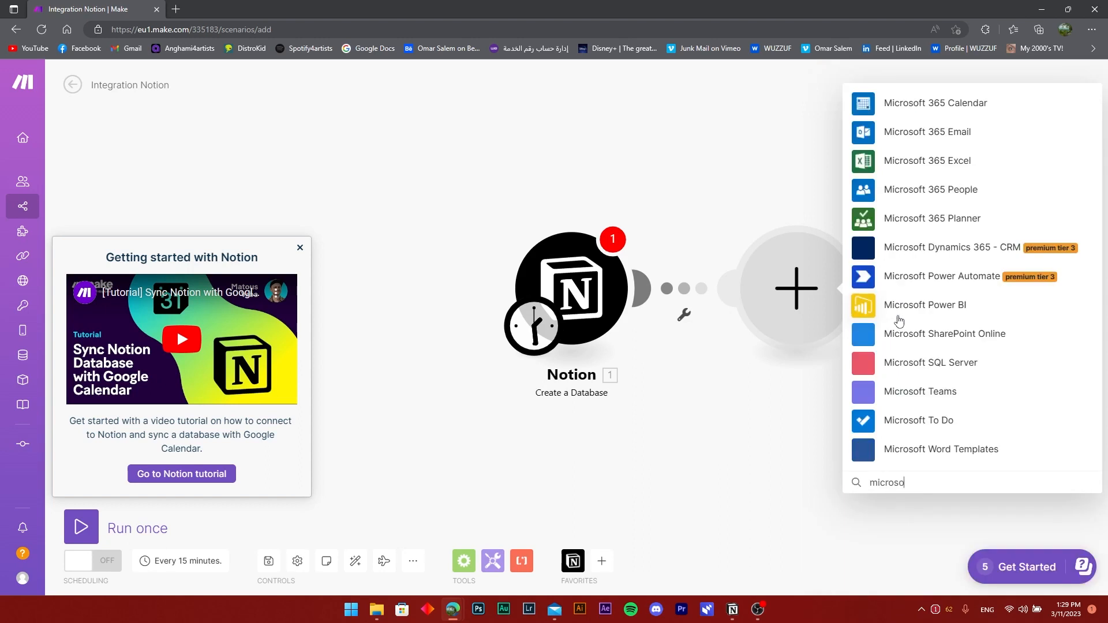
{"action": "type", "text": "ft"}
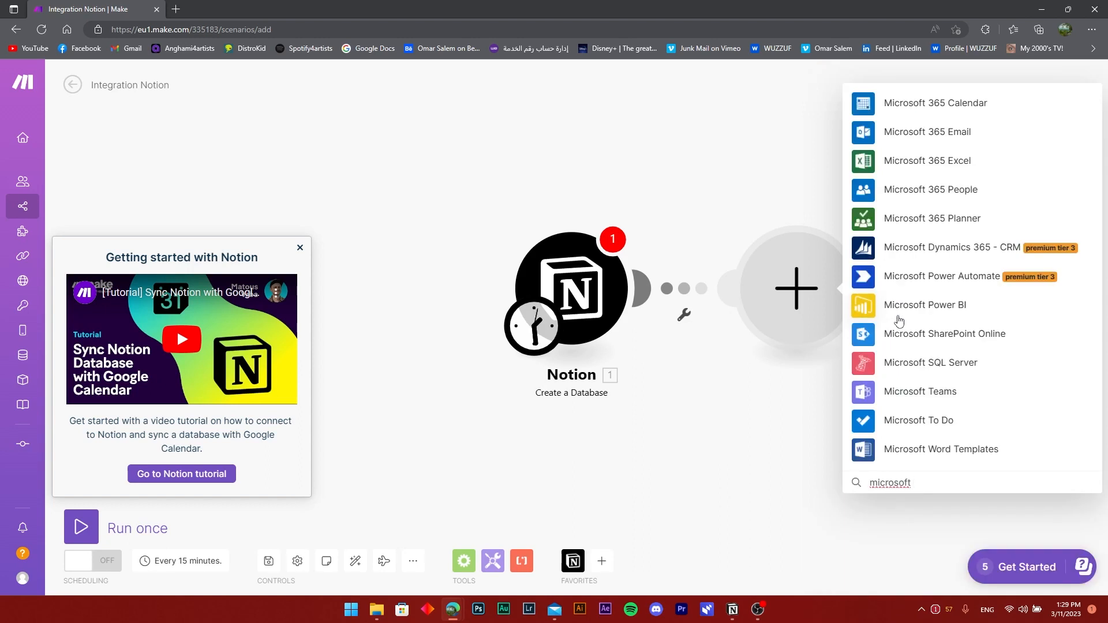
{"action": "left_click", "coordinate": [918, 420]}
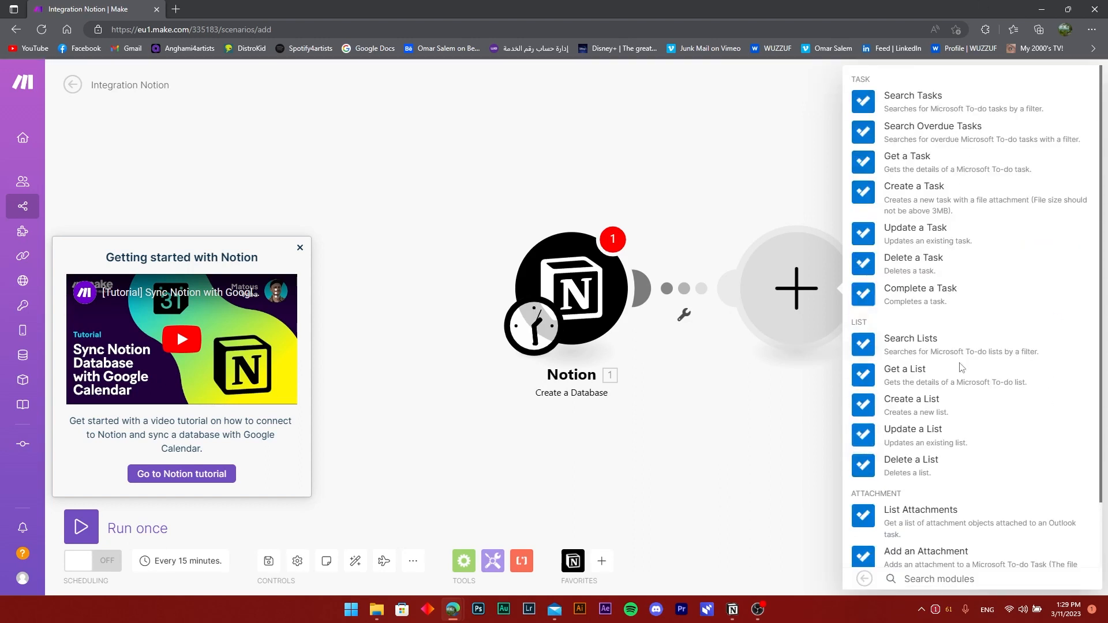
{"action": "left_click", "coordinate": [911, 399]}
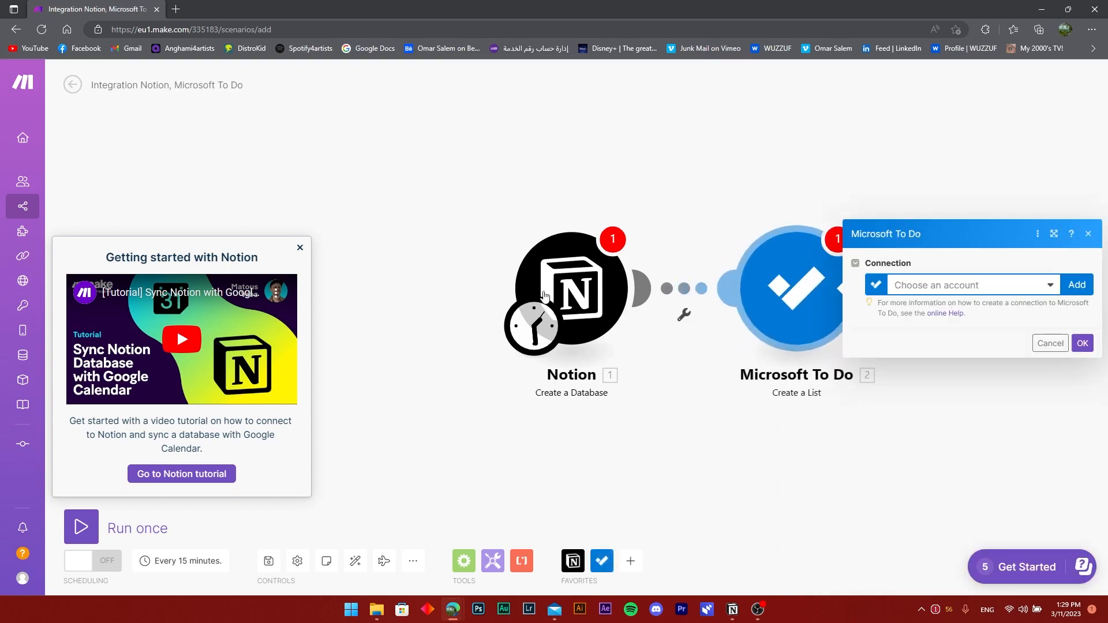
{"action": "mouse_move", "coordinate": [197, 327]}
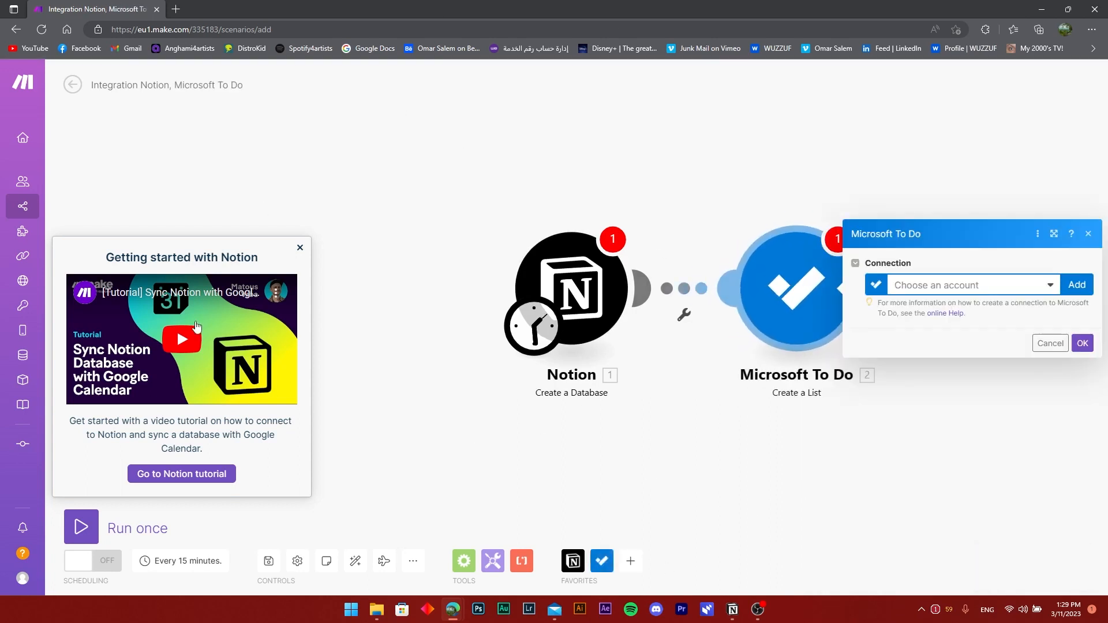
{"action": "mouse_move", "coordinate": [431, 303]}
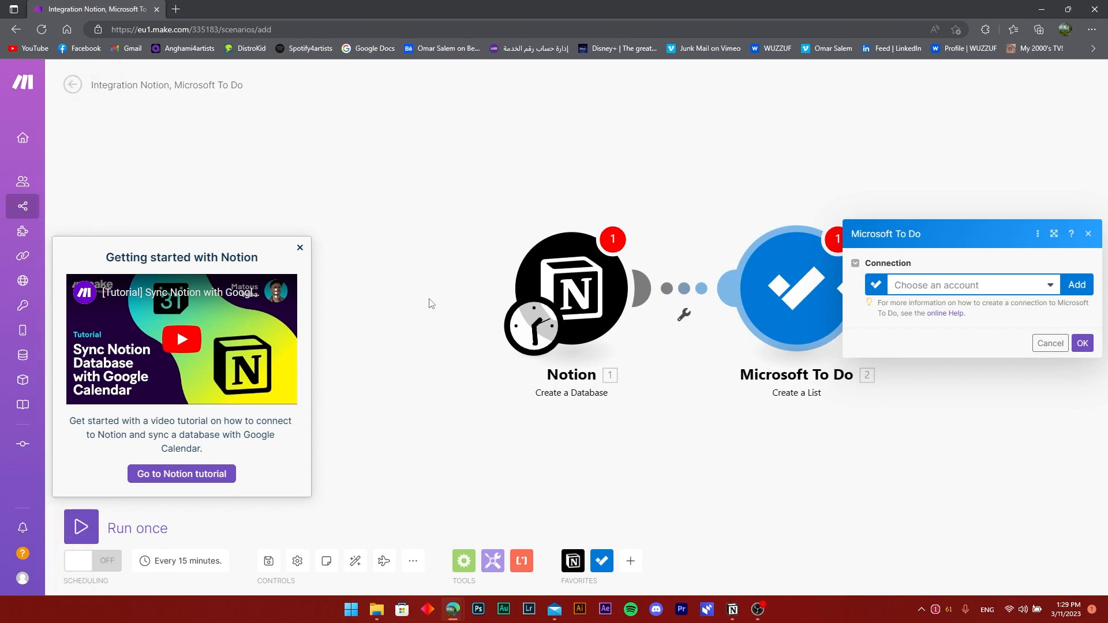